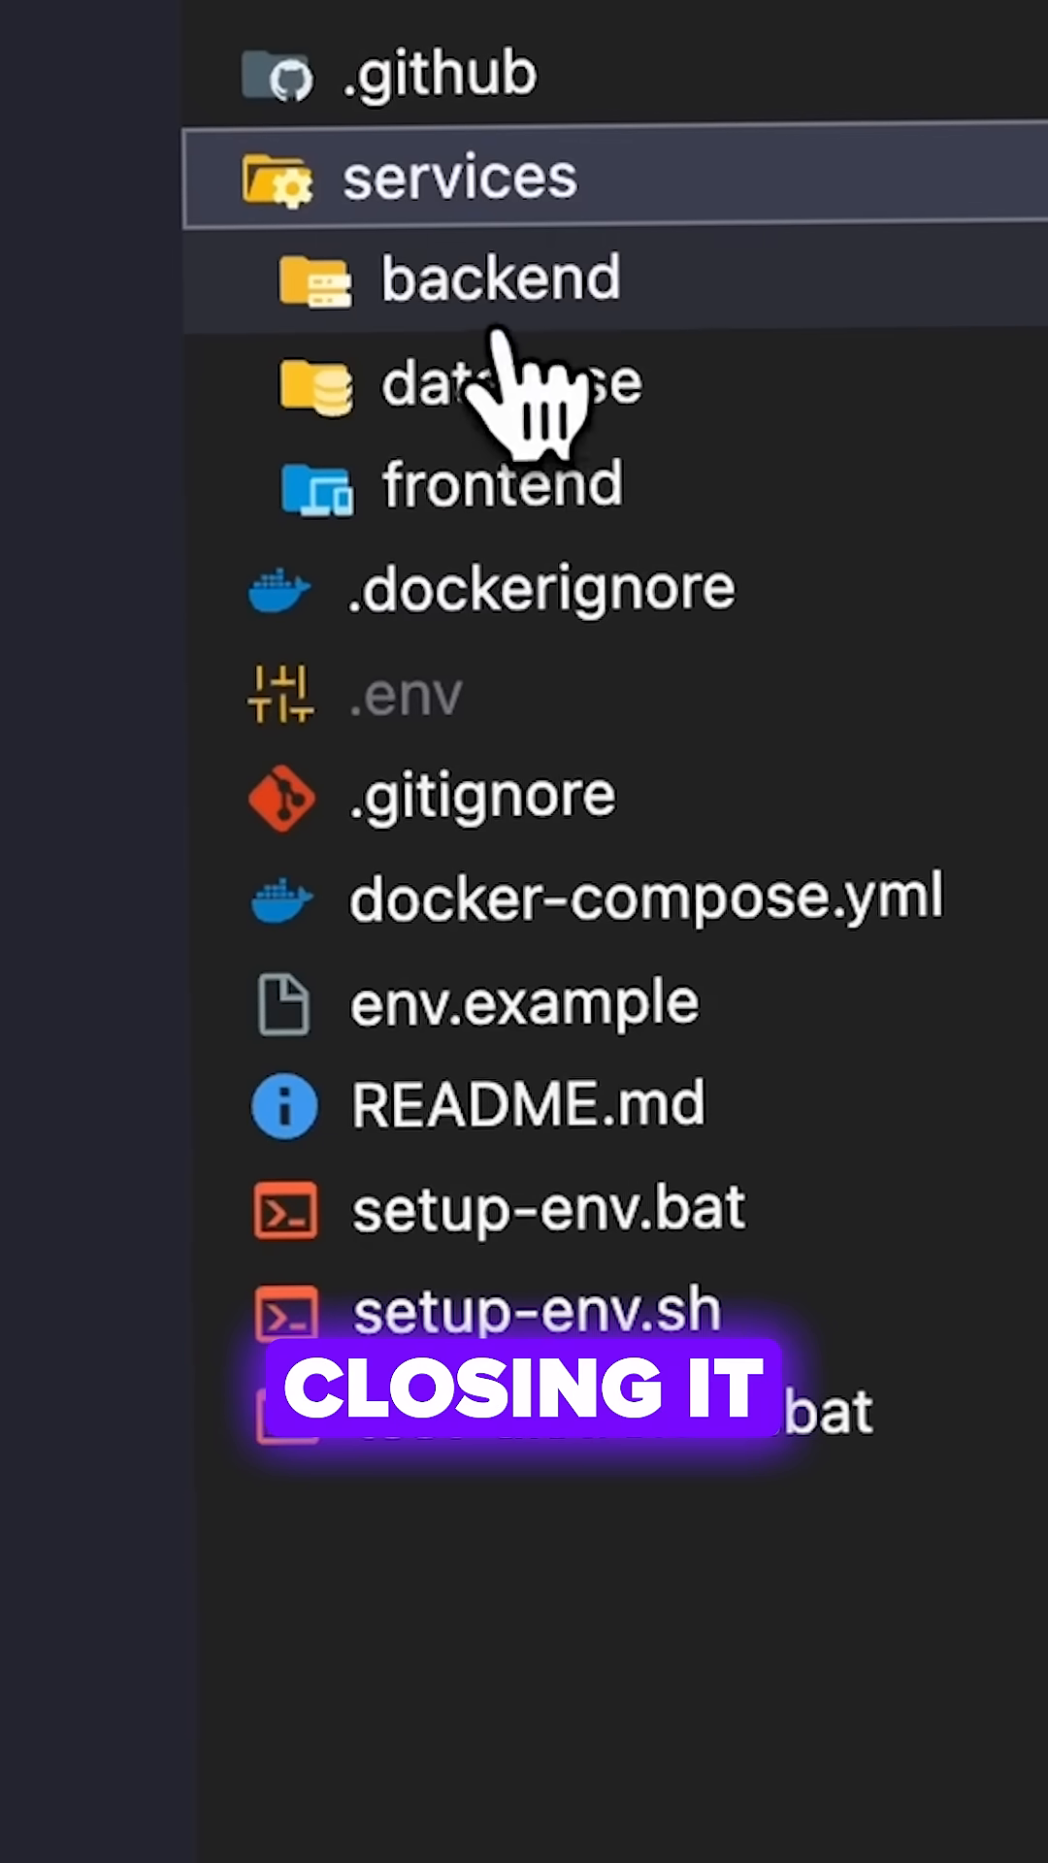
Expand services/backend in the Explorer to reveal src, Dockerfile and package files.
left_click(498, 276)
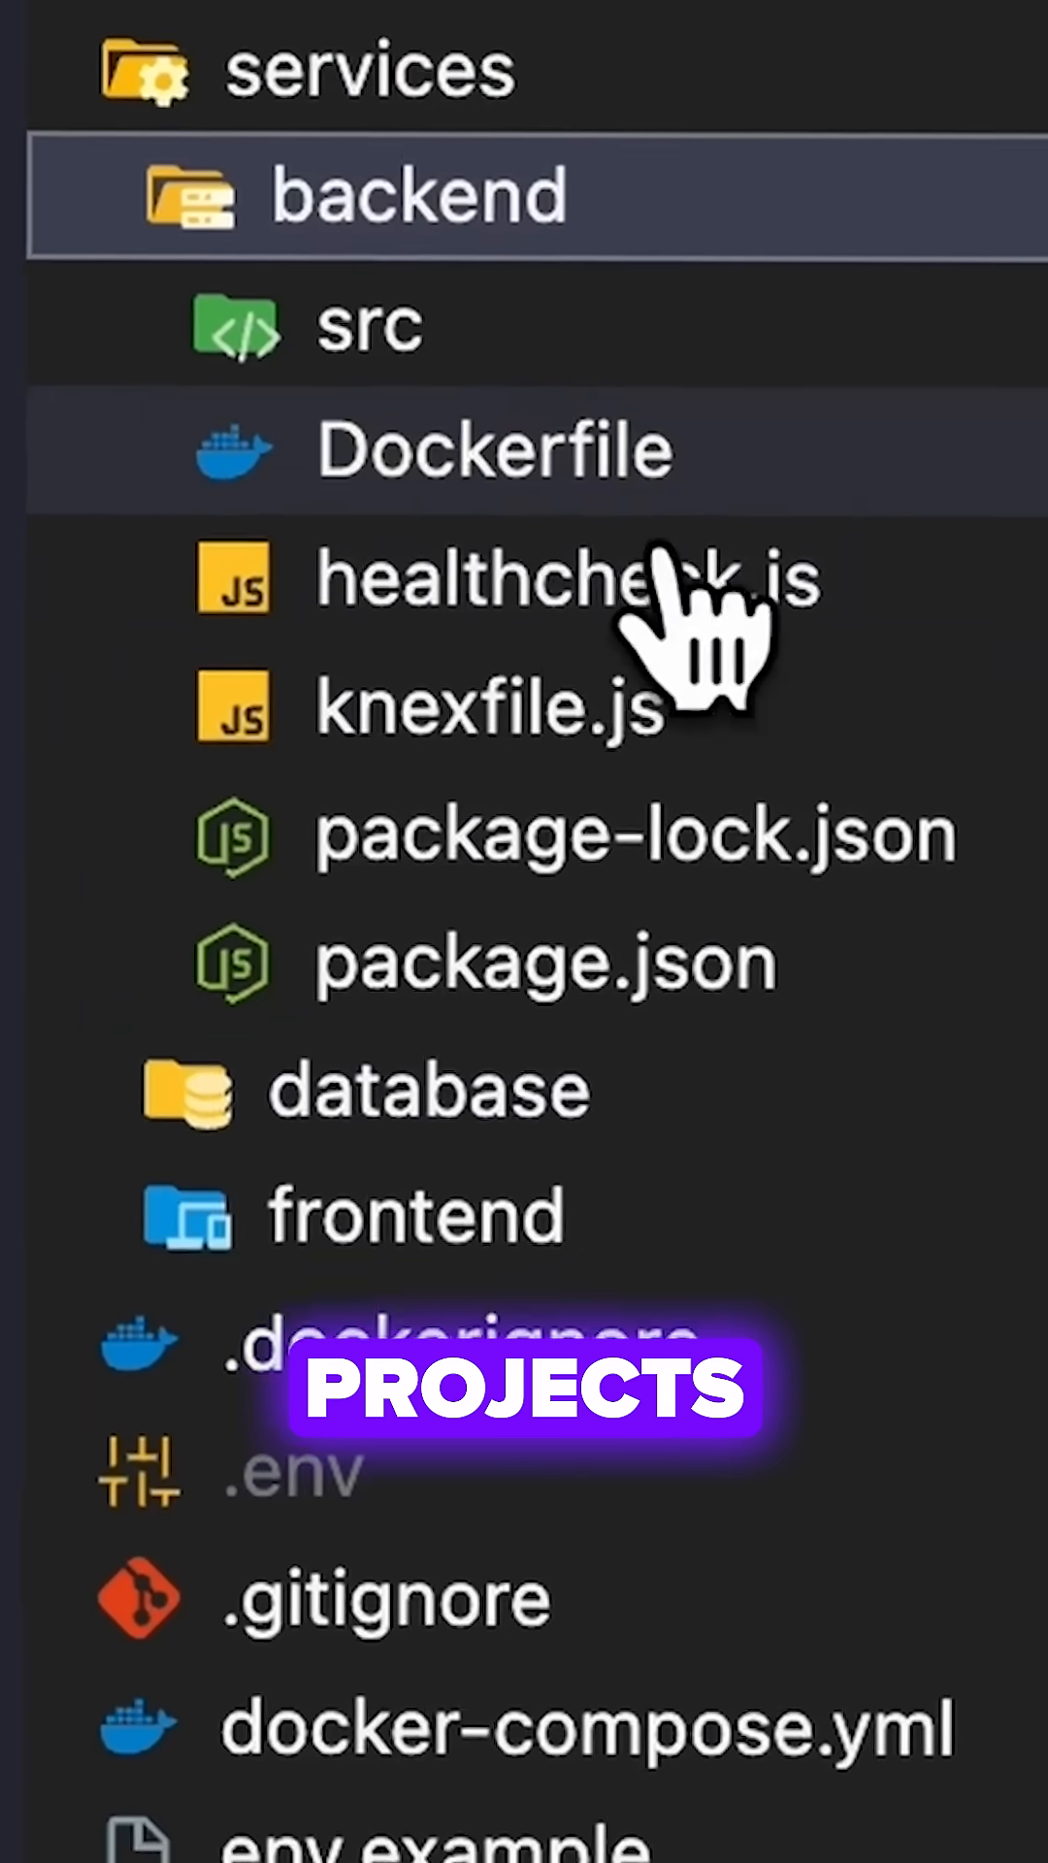